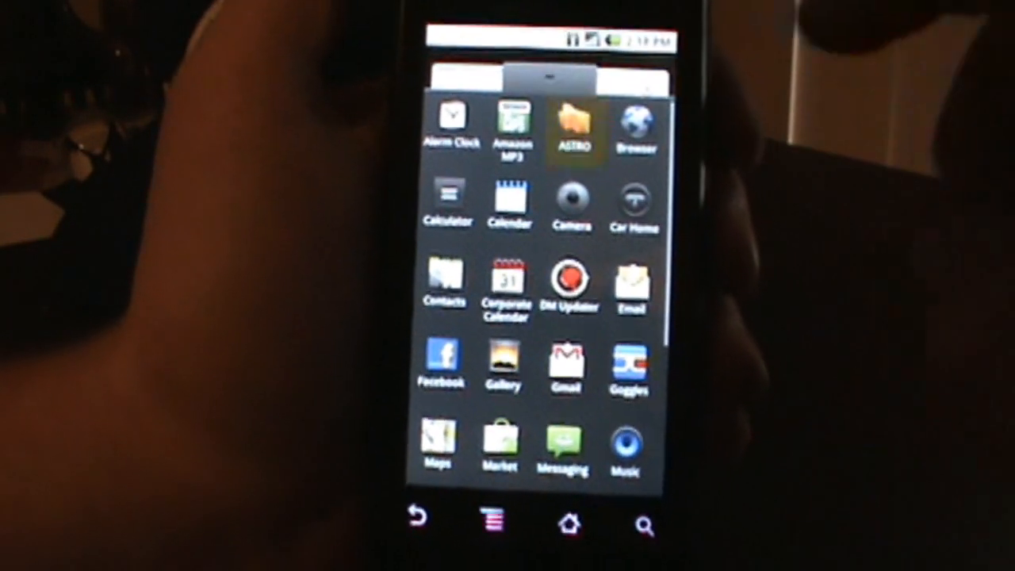
Scroll the app drawer and launch ROM Manager to flash ClockworkMod Recovery.
click(570, 127)
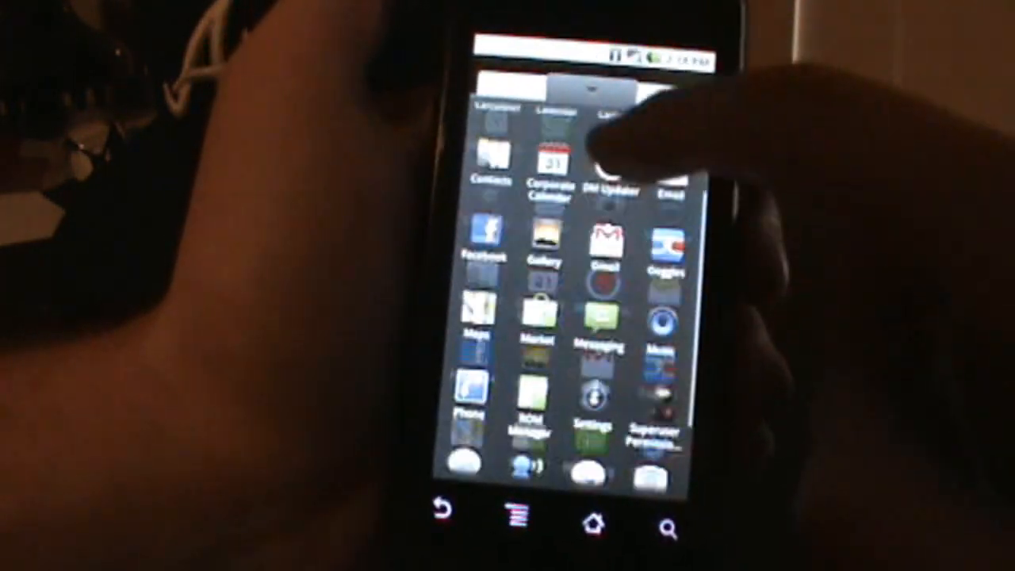
scroll(down, 3)
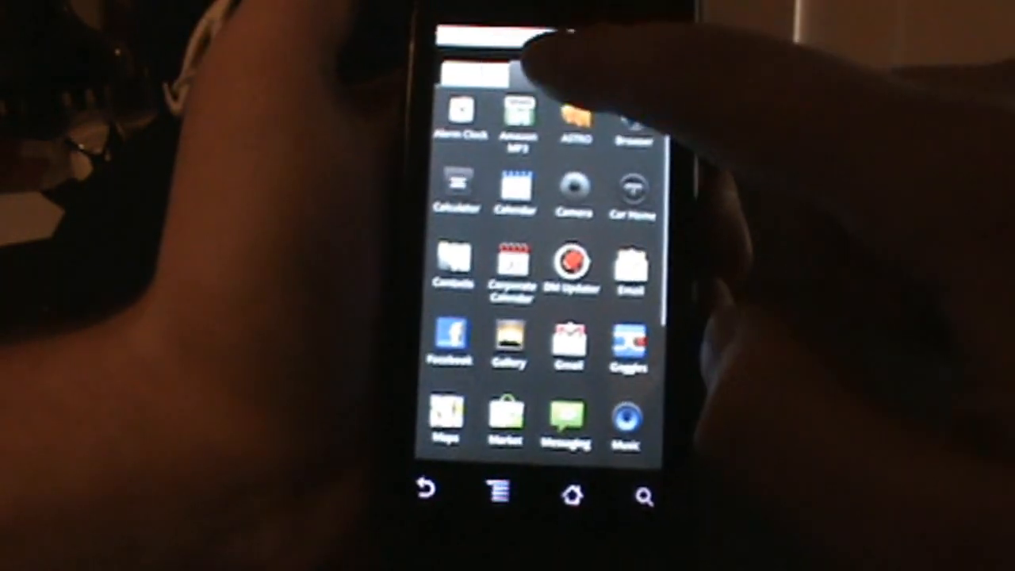
click(572, 490)
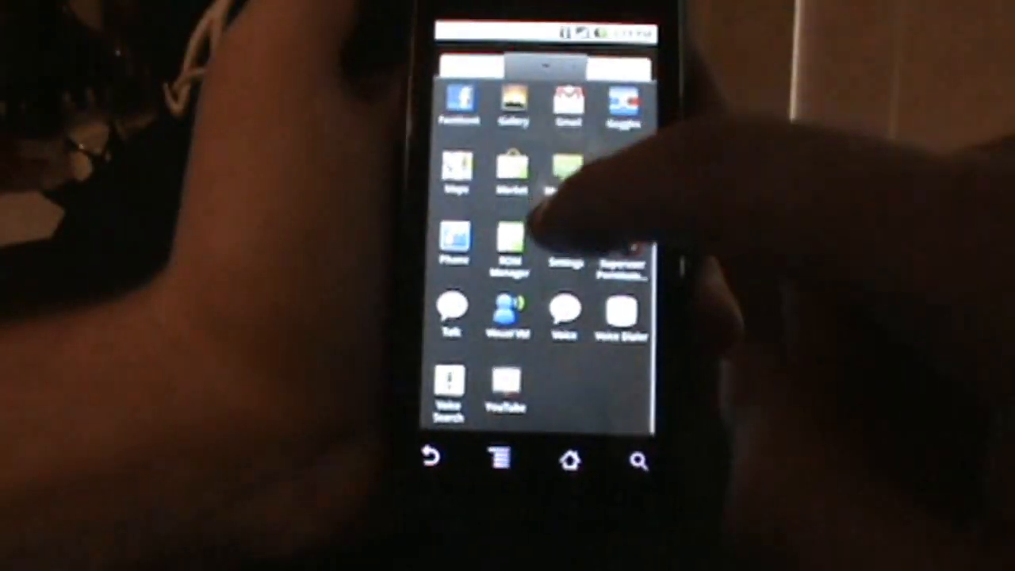
click(511, 237)
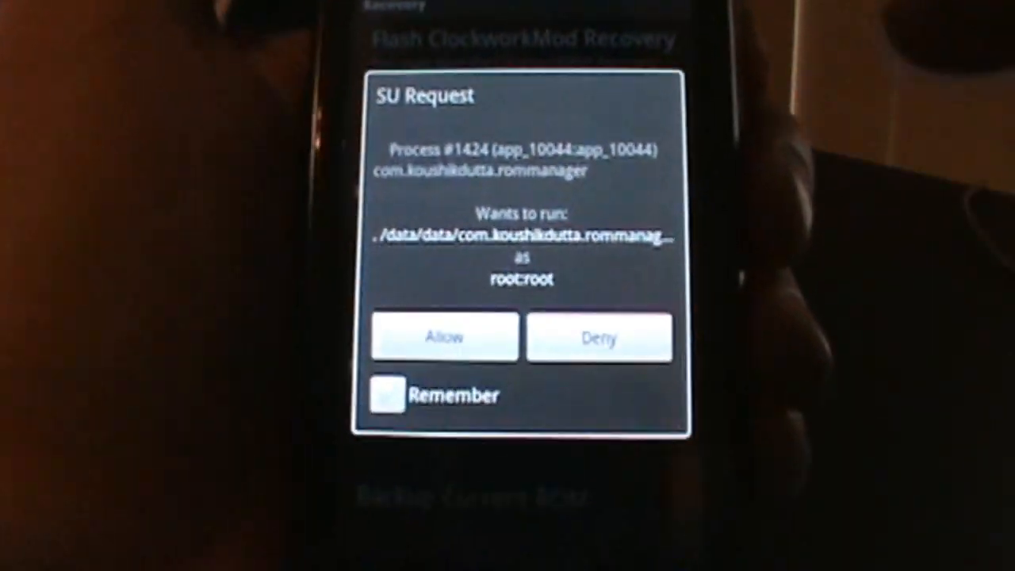
click(388, 396)
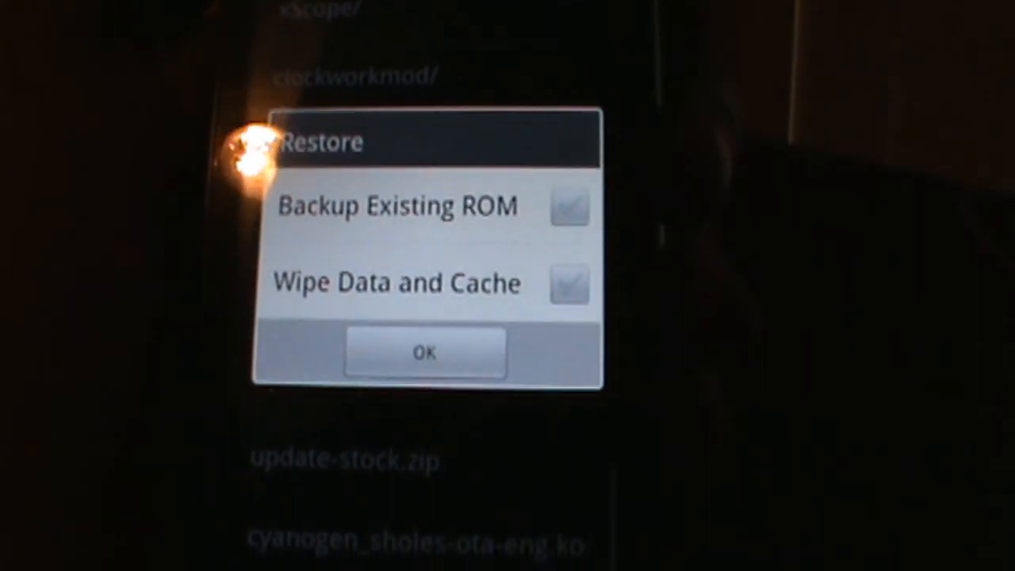
Enable Wipe Data and Cache and confirm installing the cyanogen zip.
click(569, 285)
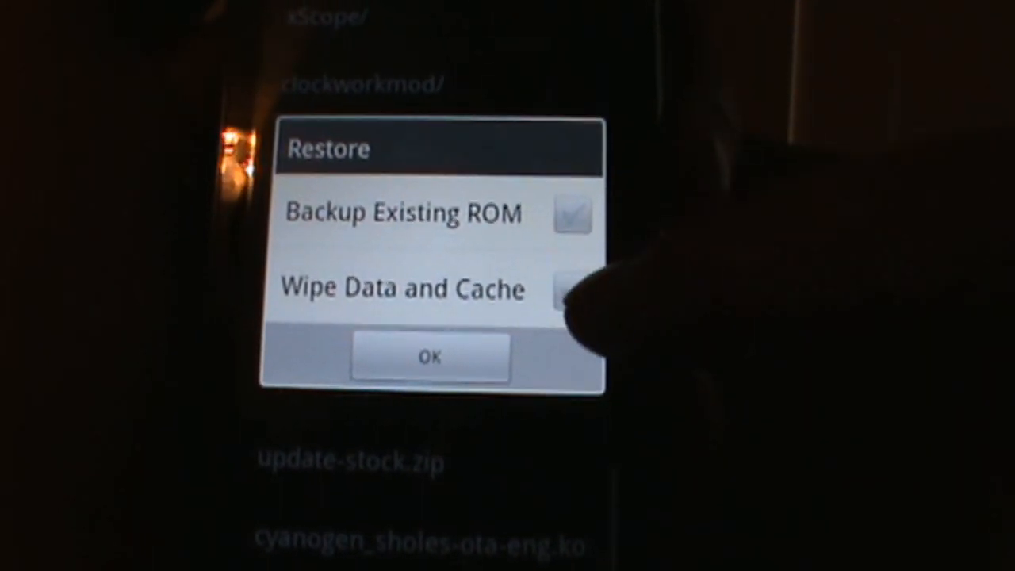
click(569, 289)
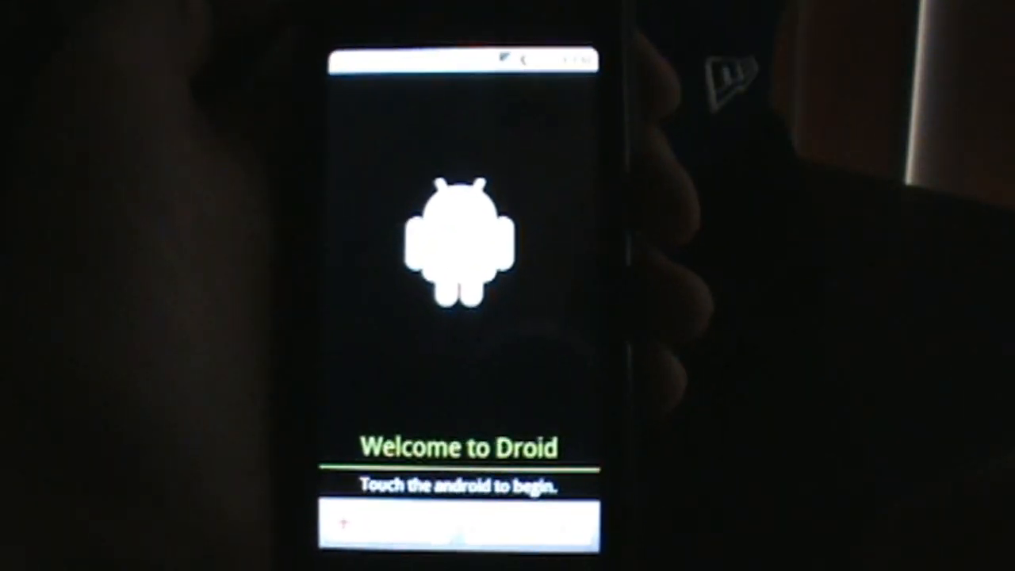
Begin the Welcome to Droid setup and enter the Google account sign-in details.
click(460, 246)
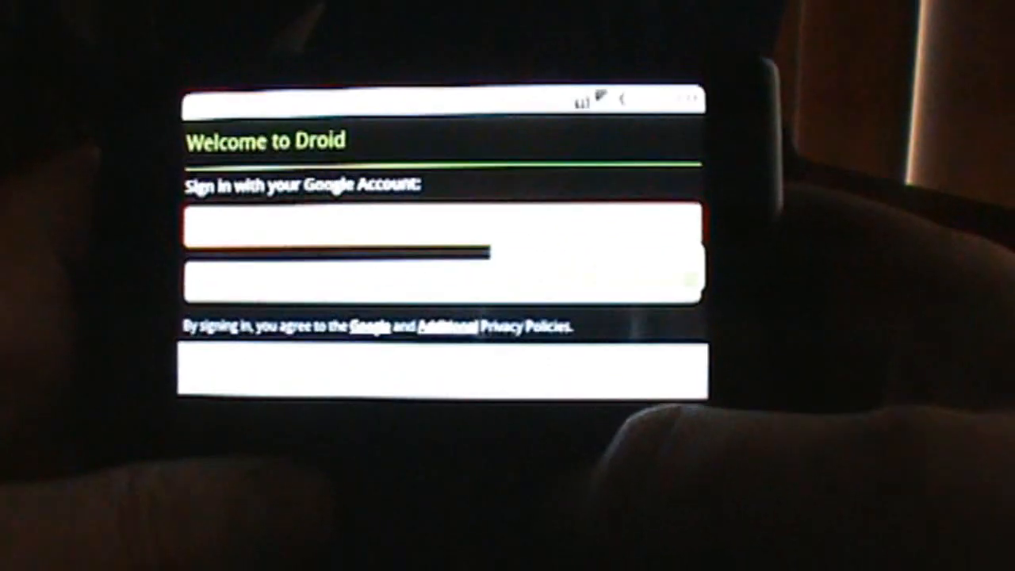
click(441, 371)
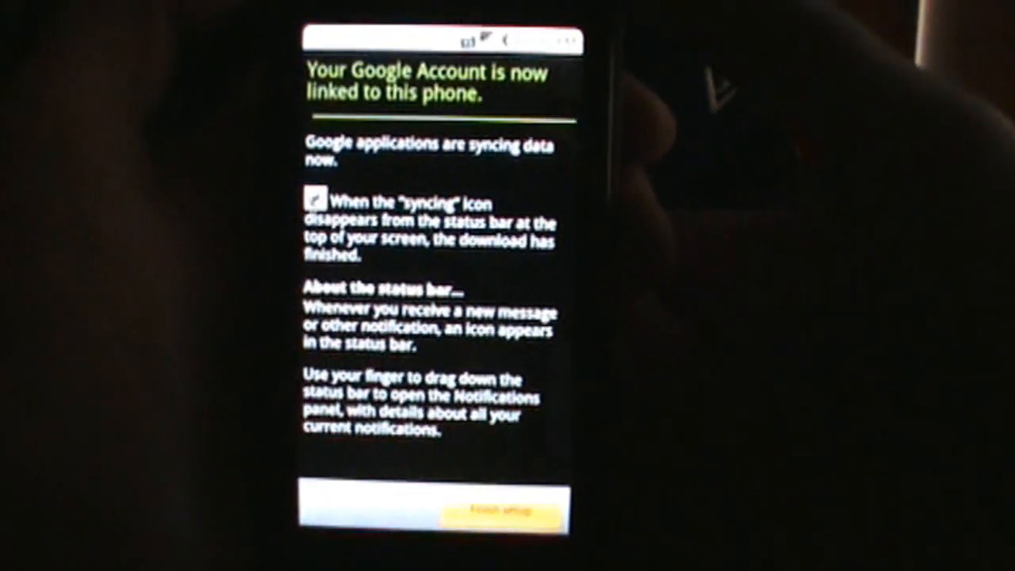
click(498, 513)
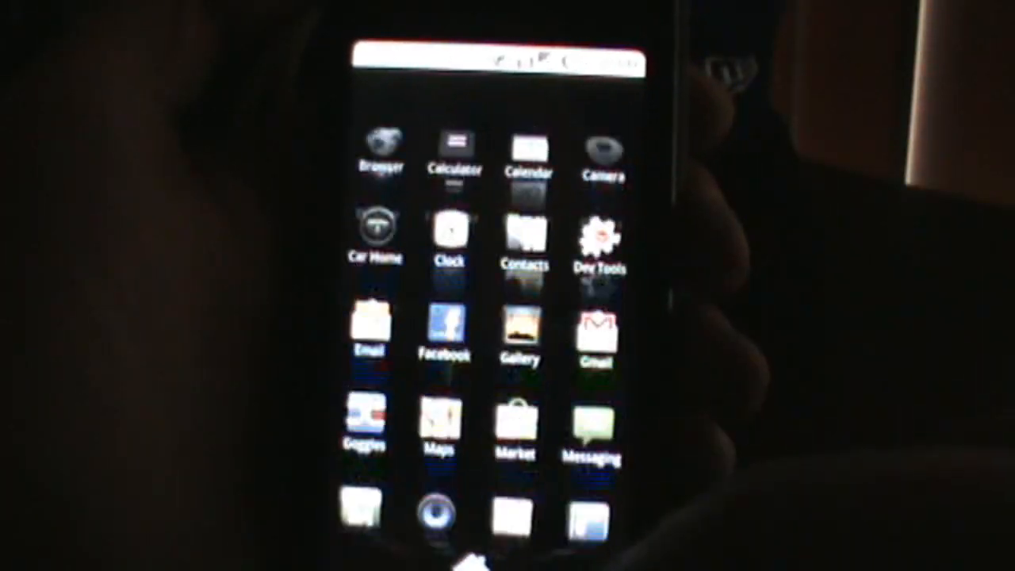
Scroll down through the list of installed apps.
scroll(down, 3)
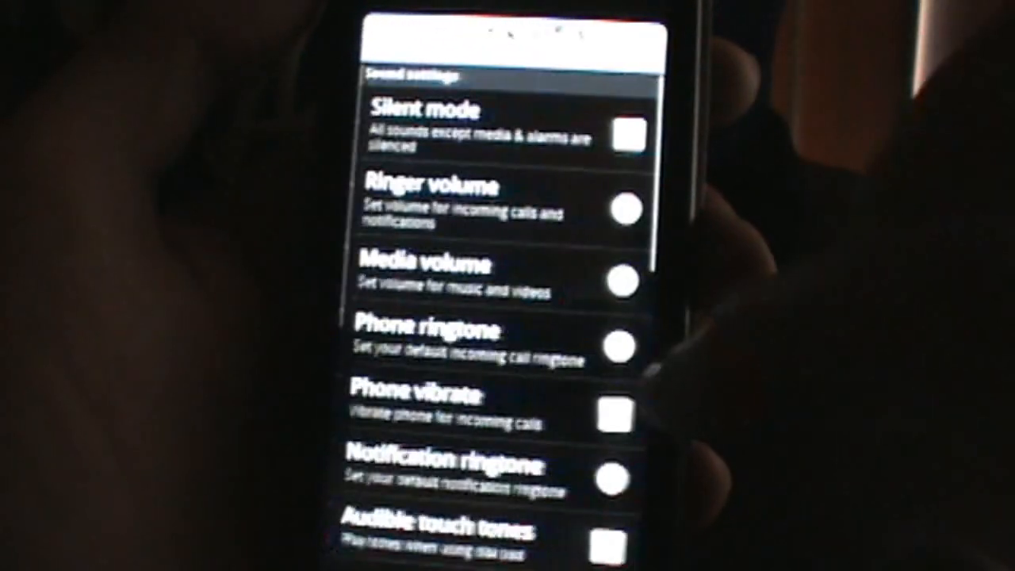
scroll(down, 3)
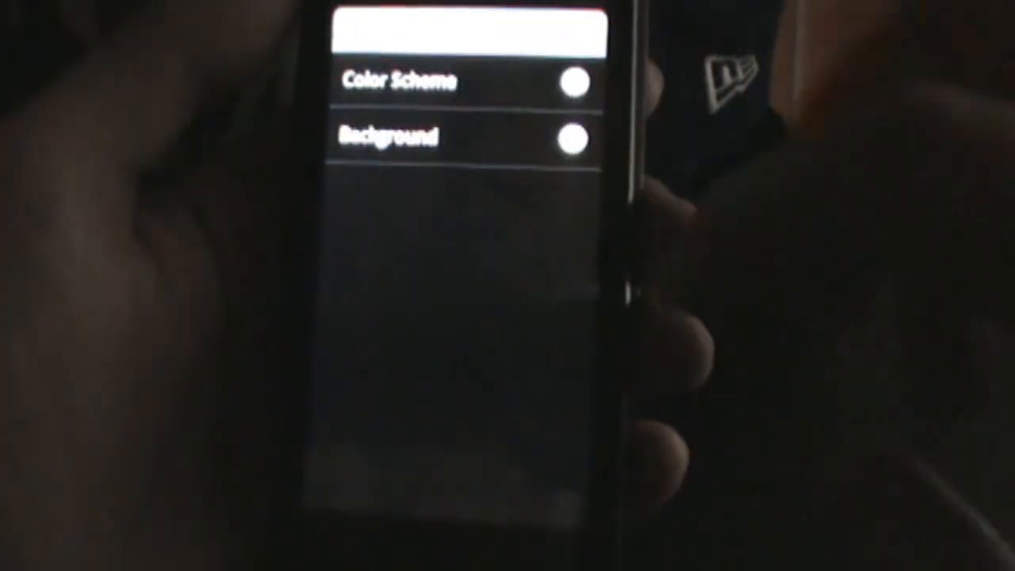
Open the Color Scheme choices.
click(397, 82)
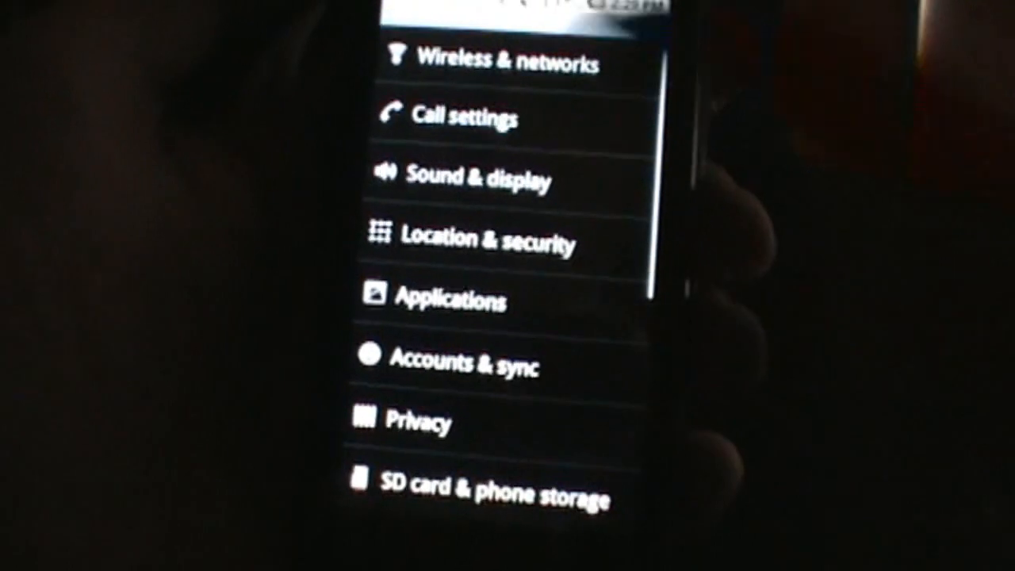
Open About phone to view Mod version CyanogenMod-5.0.4.2-Droid.
scroll(down, 3)
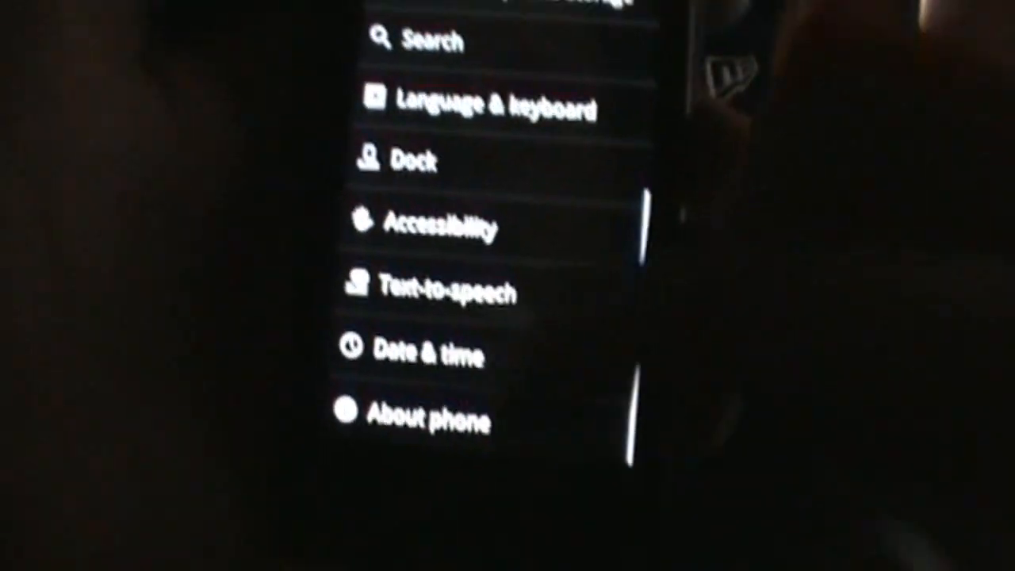
click(412, 418)
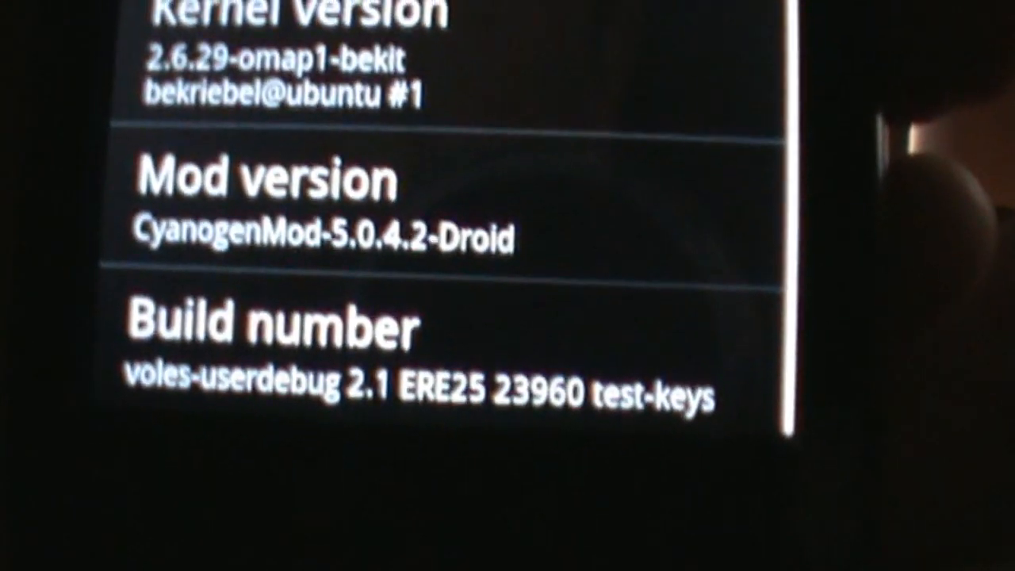